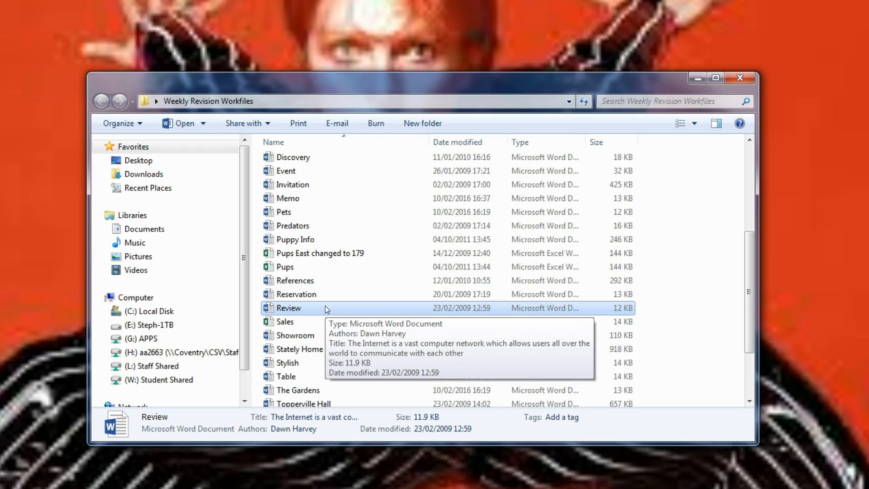
# Open the Review file from the Weekly Revision Workfiles folder.
pyautogui.doubleClick(287, 308)
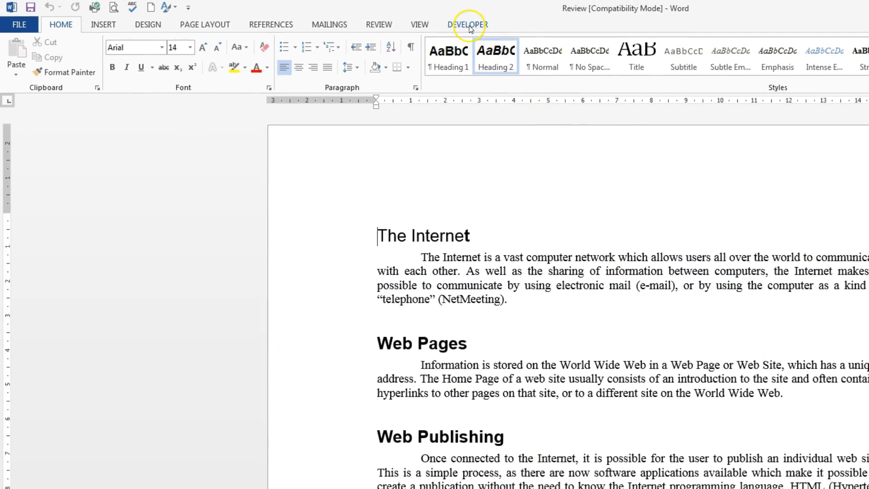
# Show the DEVELOPER tab, glancing at Word Options and closing it unchanged.
pyautogui.click(467, 25)
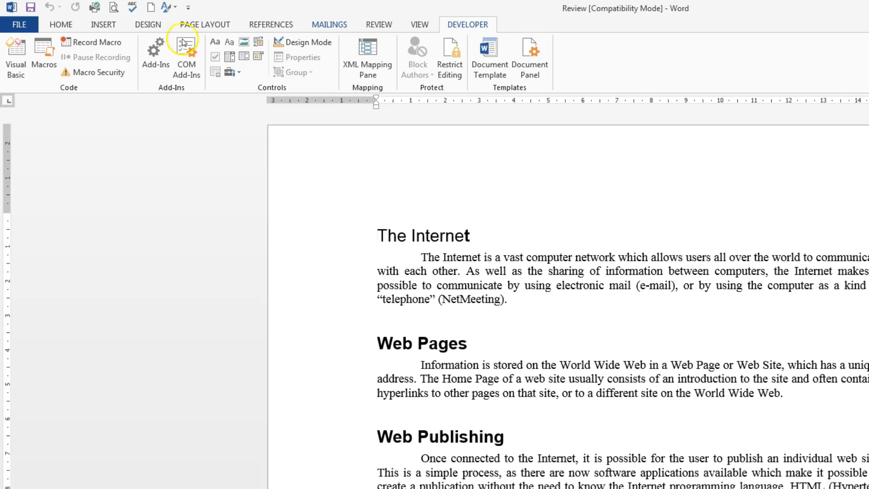
pyautogui.click(19, 24)
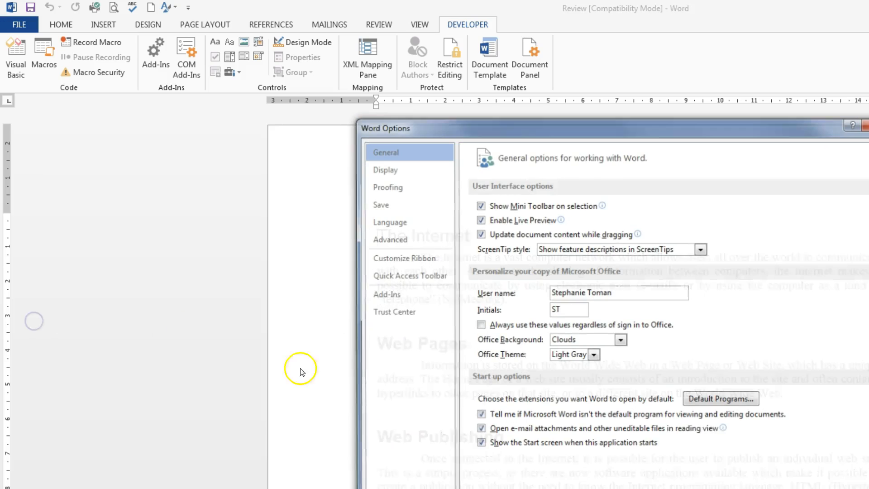
pyautogui.click(405, 258)
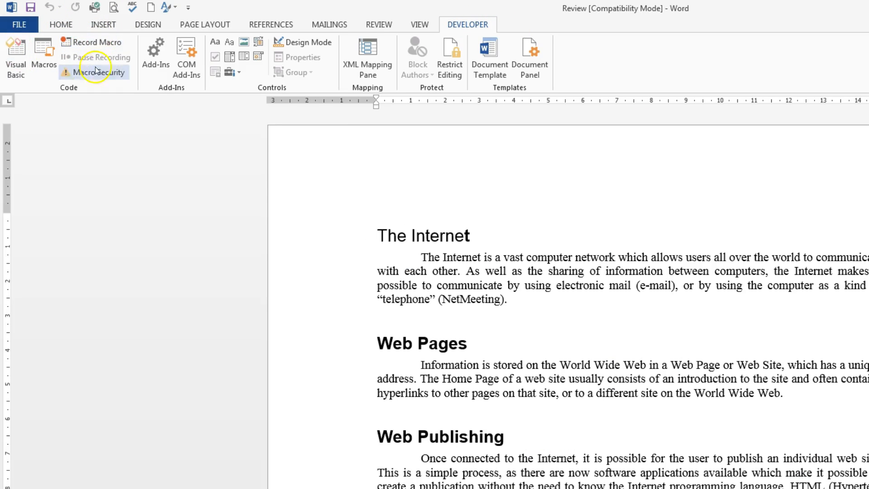
pyautogui.moveTo(109, 42)
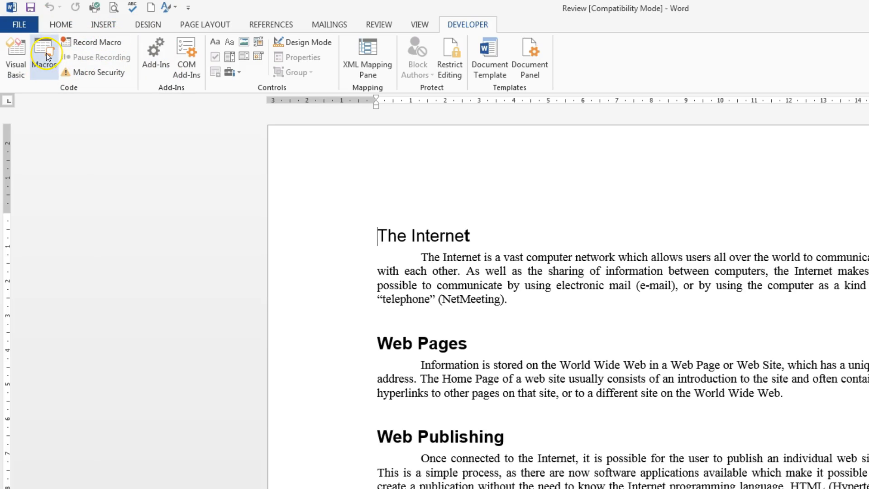
pyautogui.moveTo(44, 52)
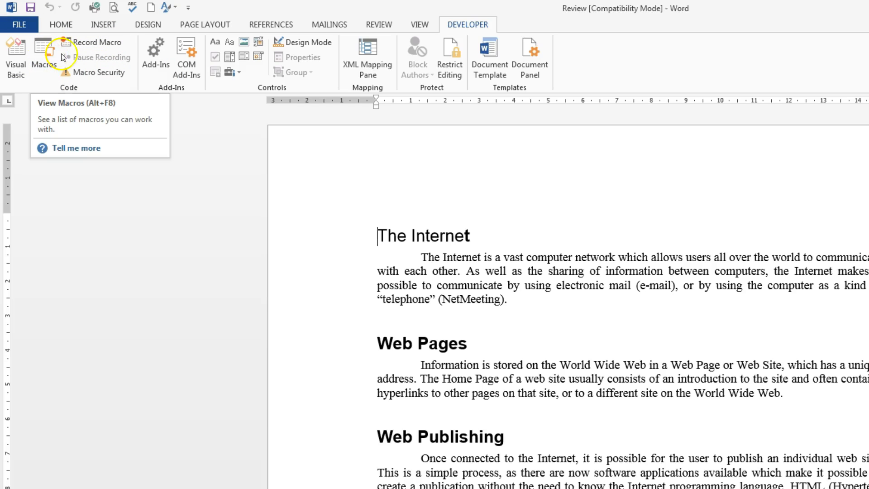
pyautogui.moveTo(94, 39)
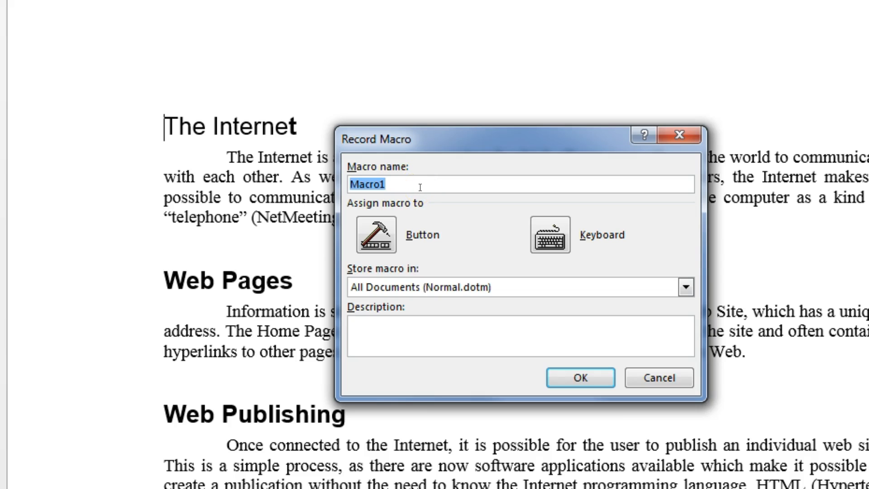
# Name the macro 'Margins', store it in the Review document, and start recording.
pyautogui.write('Margins')
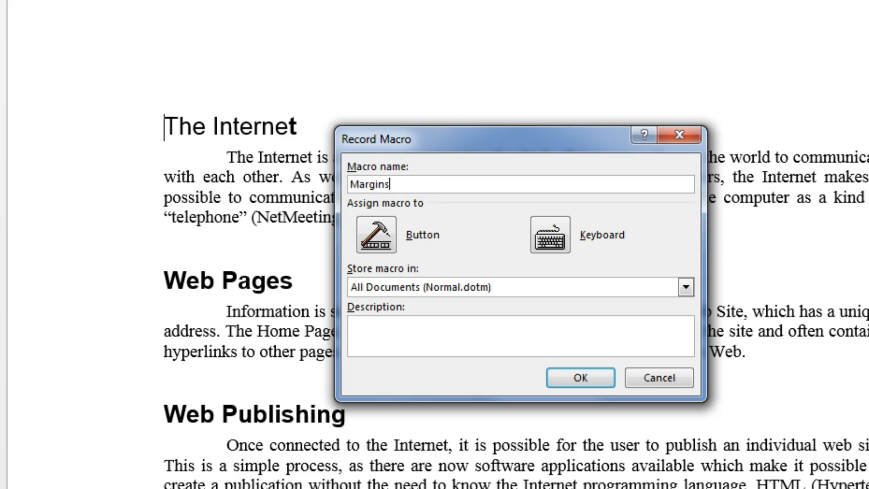
pyautogui.click(687, 287)
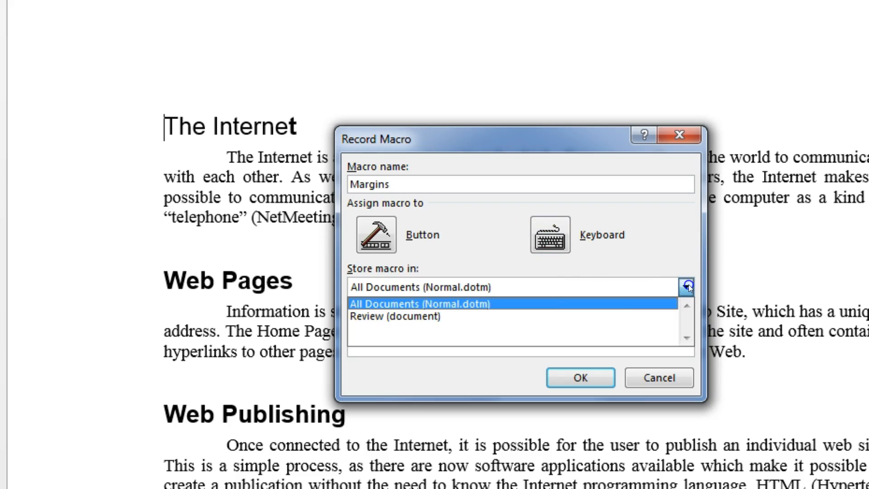
pyautogui.click(396, 316)
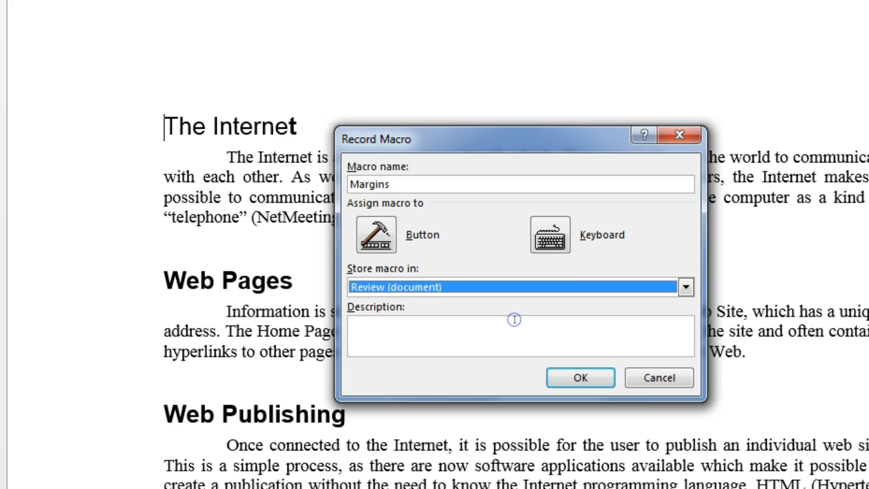
pyautogui.moveTo(580, 378)
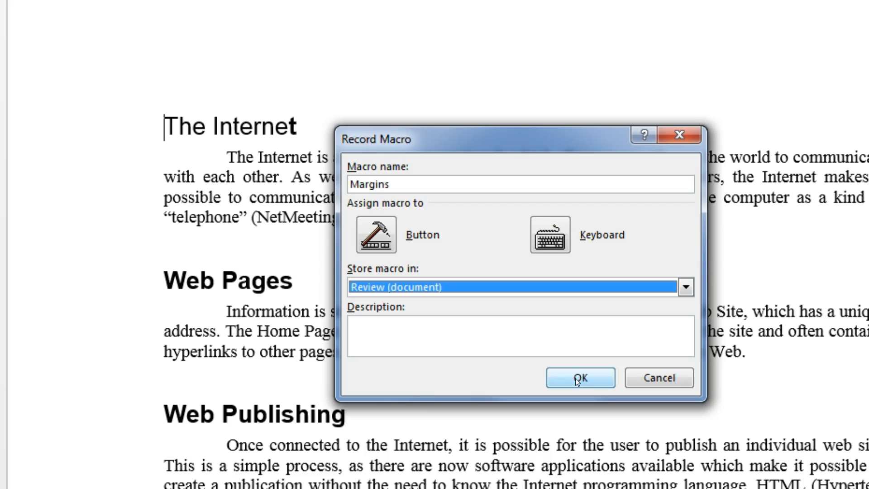
pyautogui.click(580, 378)
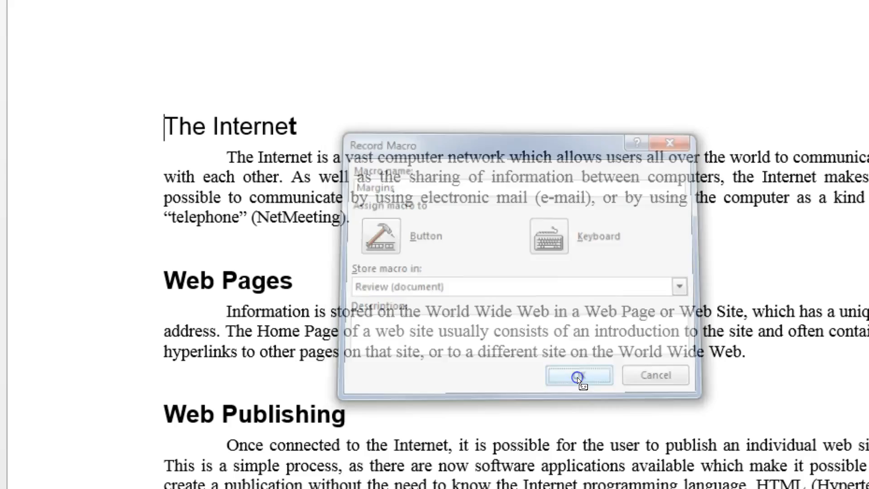
# Set custom top and bottom margins of 2 cm in Page Setup.
pyautogui.click(578, 376)
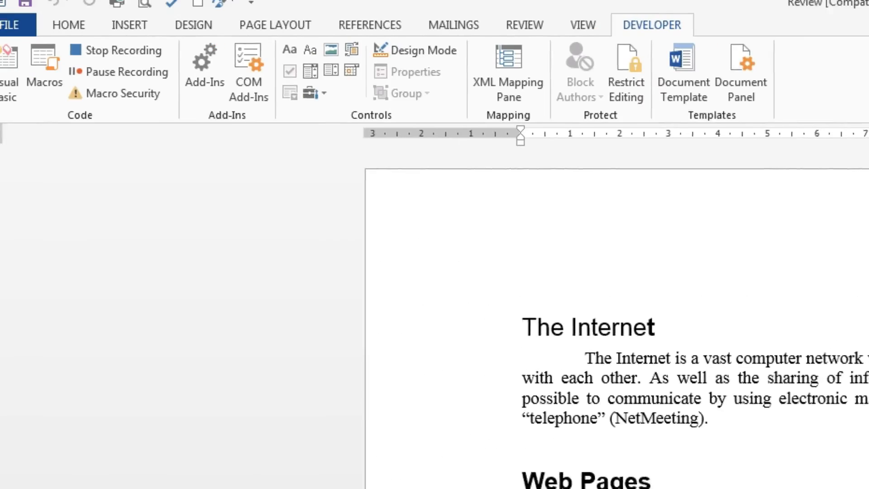
pyautogui.click(274, 24)
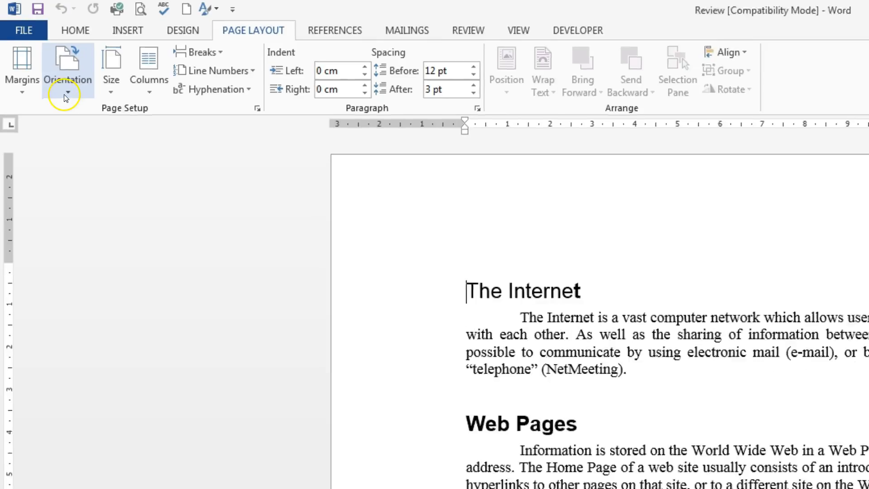
pyautogui.click(18, 63)
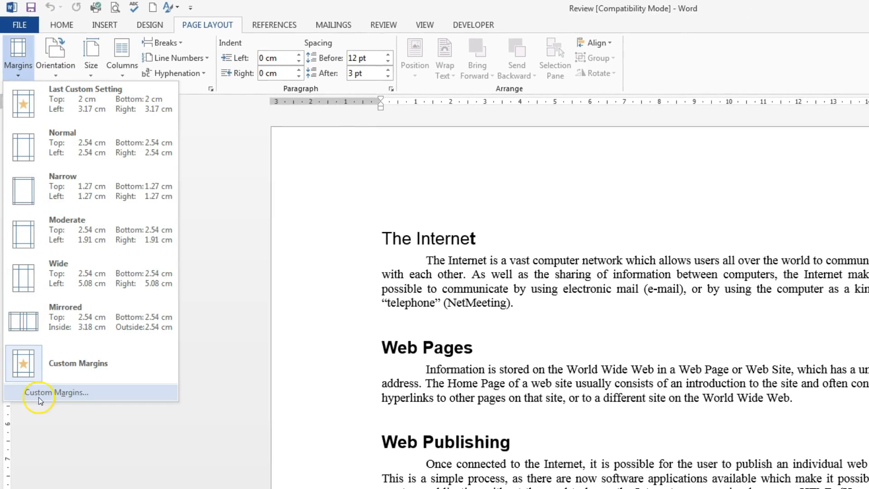
pyautogui.click(55, 392)
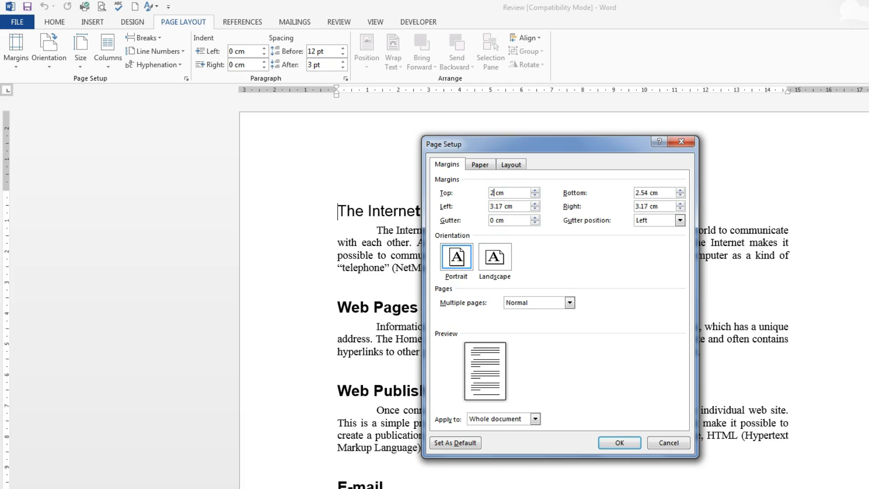
pyautogui.click(655, 192)
pyautogui.write('2')
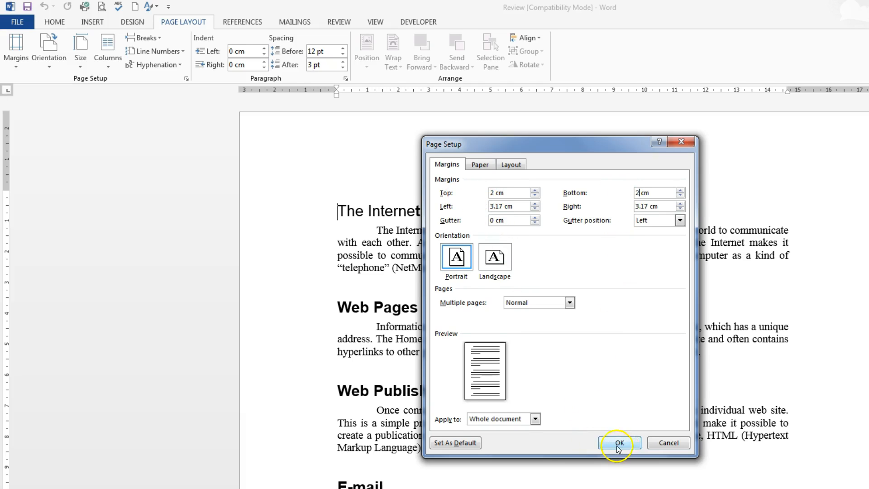
pyautogui.click(619, 442)
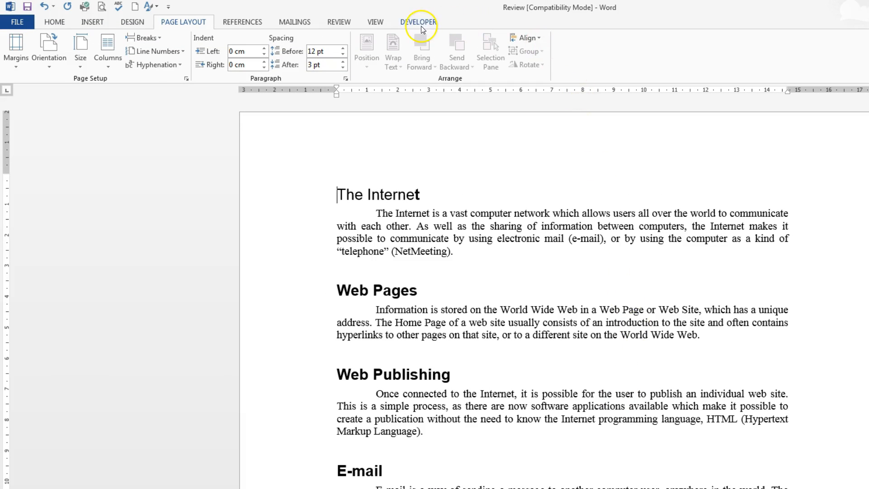
# Open the Macros dialog from the DEVELOPER tab to find Margins.
pyautogui.click(419, 21)
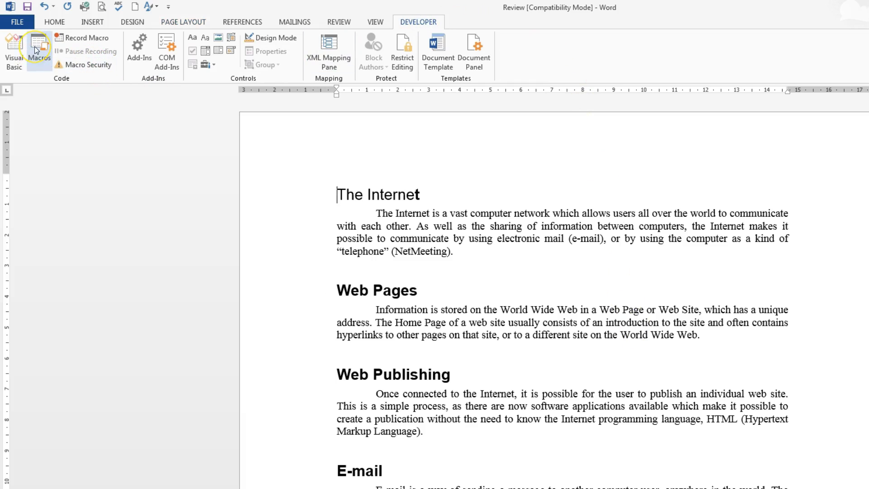
pyautogui.click(37, 47)
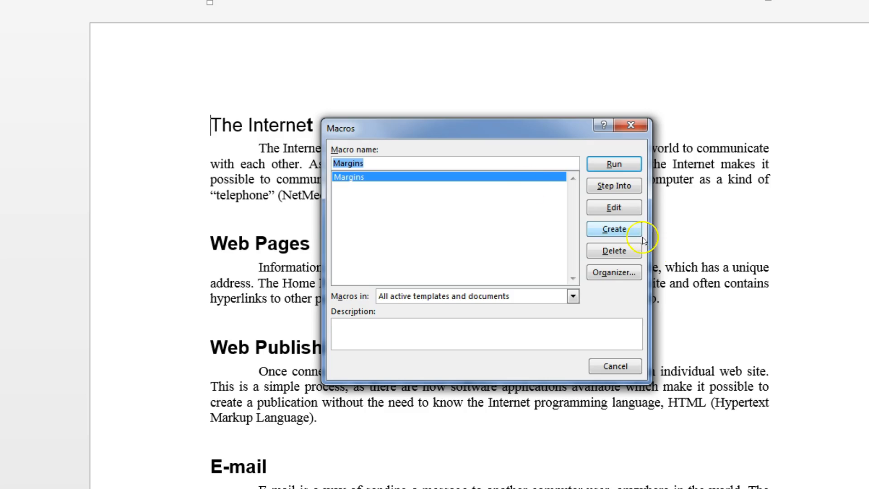
pyautogui.moveTo(614, 164)
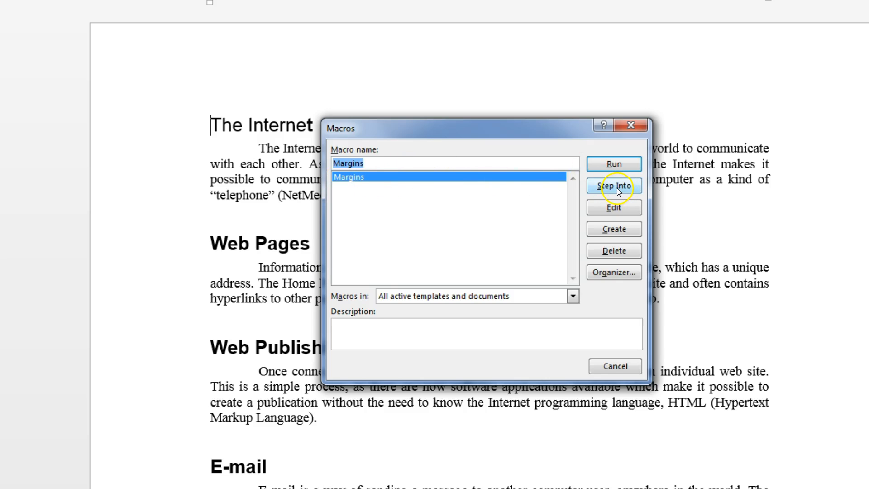
# Step into the Margins macro code, then stop the debugger.
pyautogui.click(614, 185)
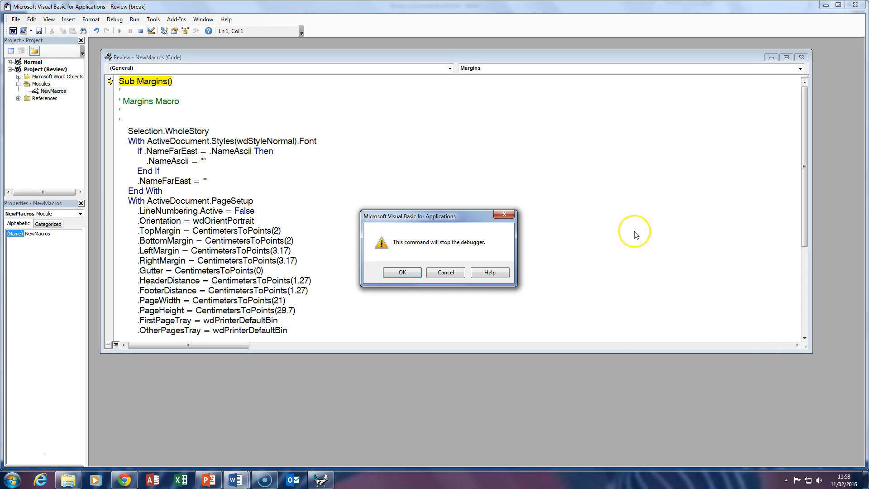
pyautogui.click(402, 272)
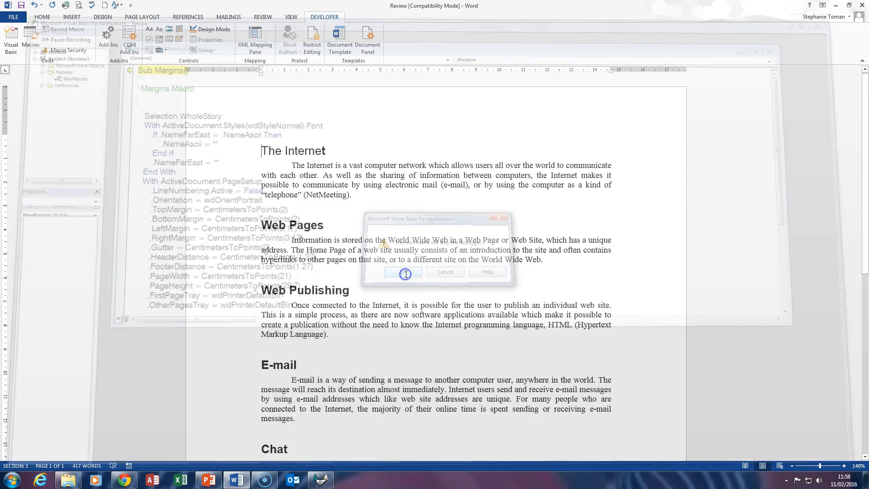
pyautogui.click(403, 271)
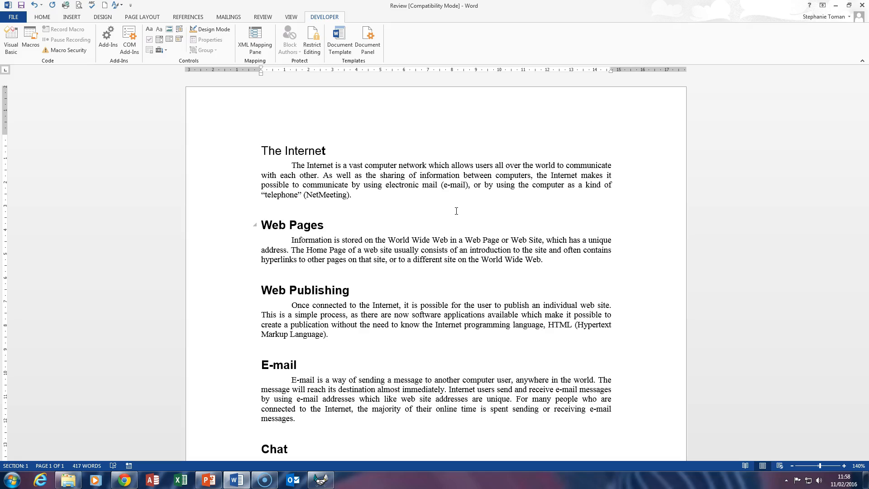
pyautogui.click(262, 150)
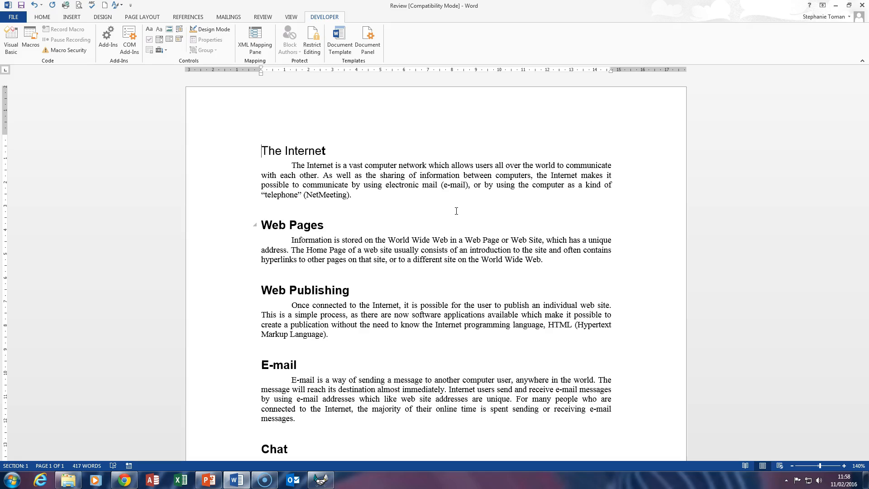